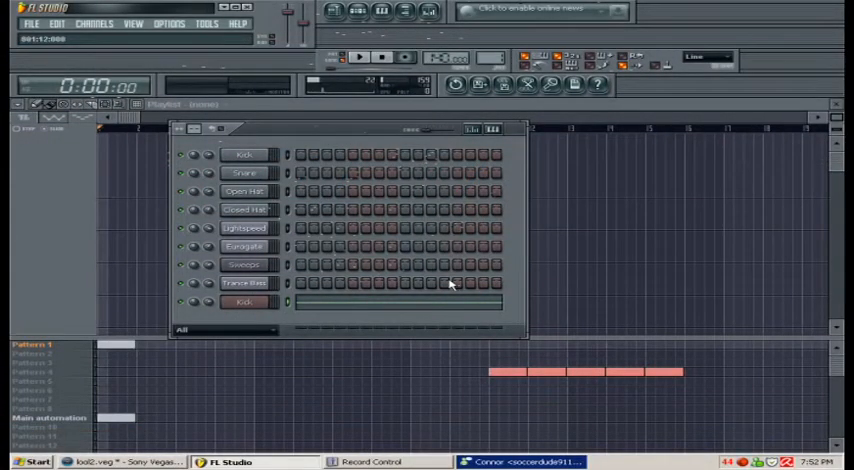
mouse_move(348, 132)
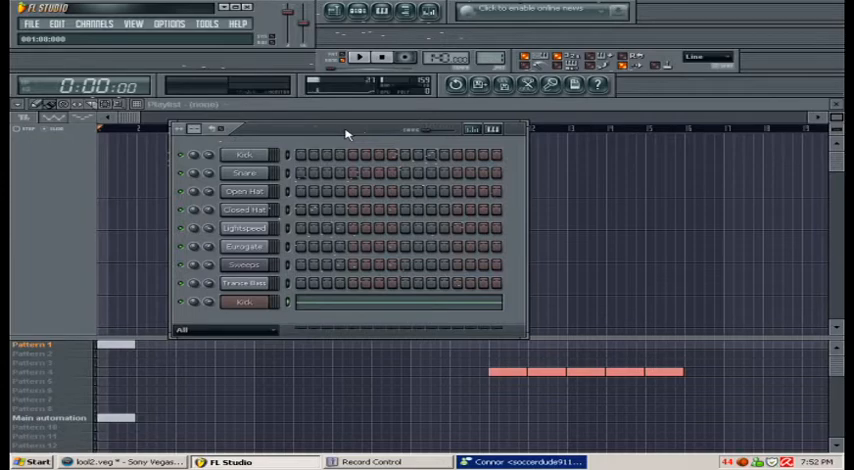
- Reposition the Step Sequencer window before adding the Nexus channel
left_click_drag(348, 128, 444, 184)
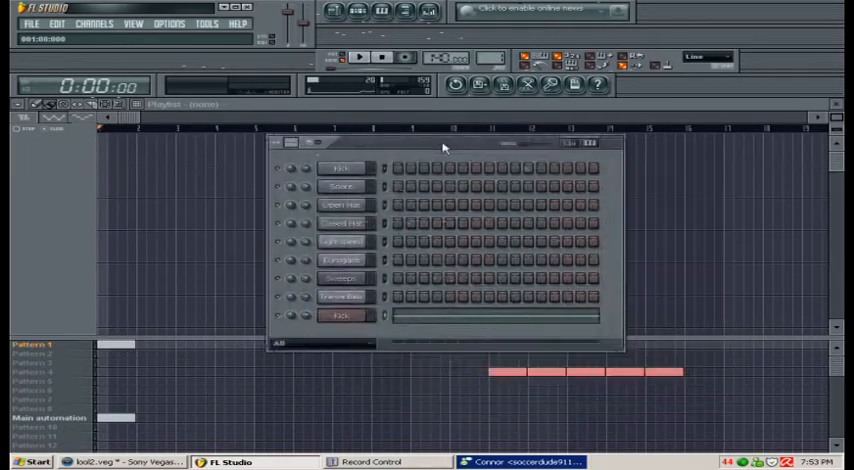
left_click_drag(444, 144, 504, 160)
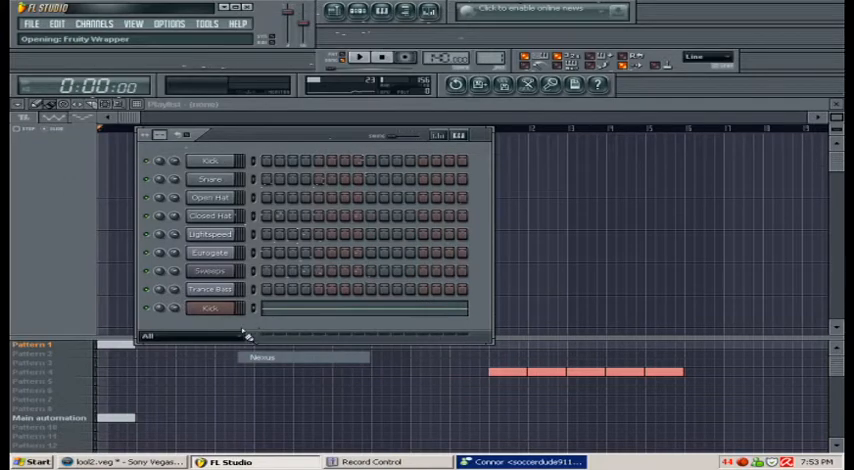
- Choose Piano roll from the Nexus channel button's right-click menu
right_click(210, 308)
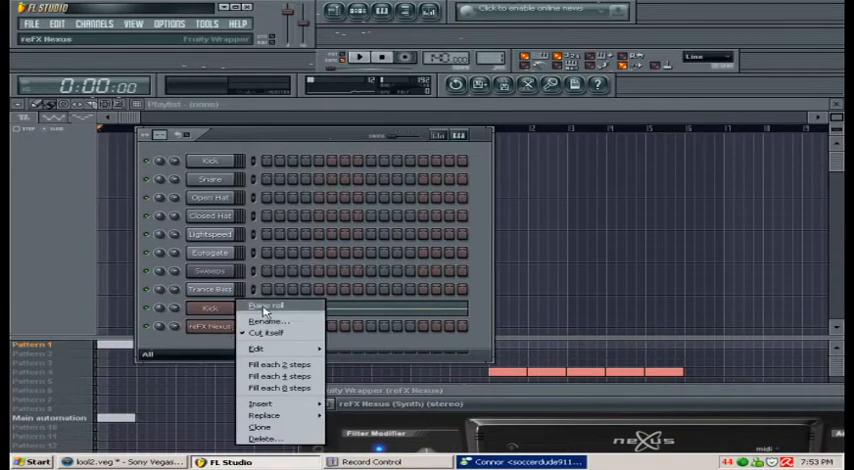
left_click(264, 306)
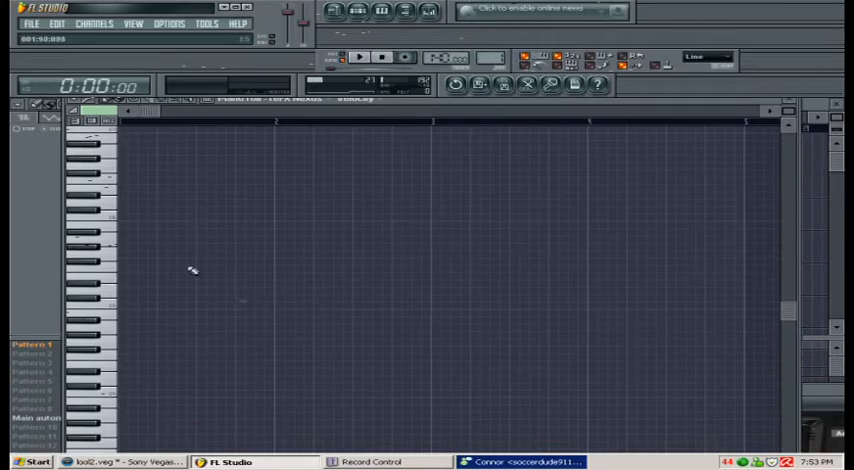
mouse_move(196, 108)
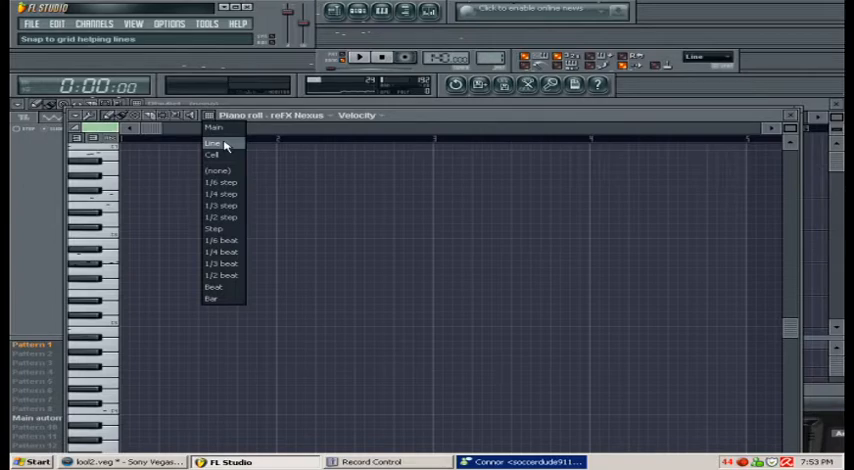
- Set Snap to Line, draw a long low note and drag its end shorter
left_click(212, 144)
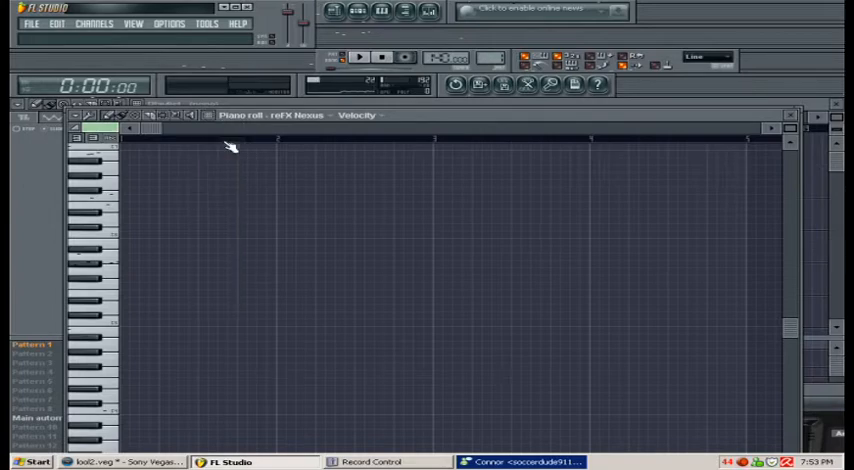
mouse_move(128, 250)
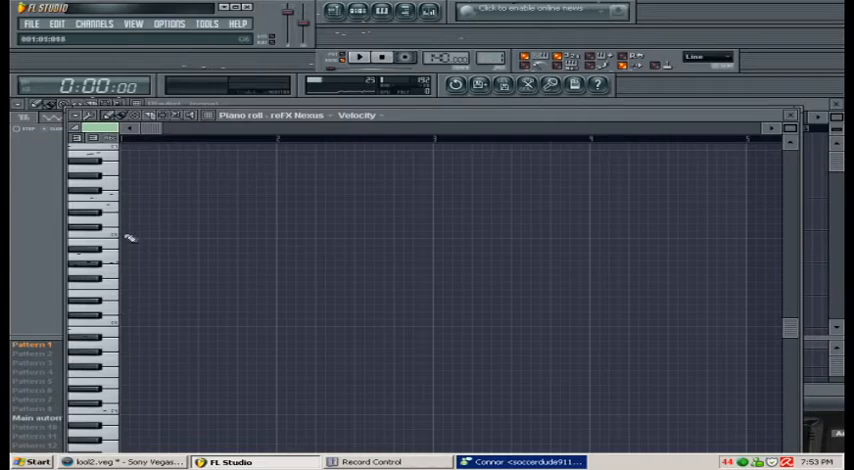
left_click_drag(120, 316, 350, 316)
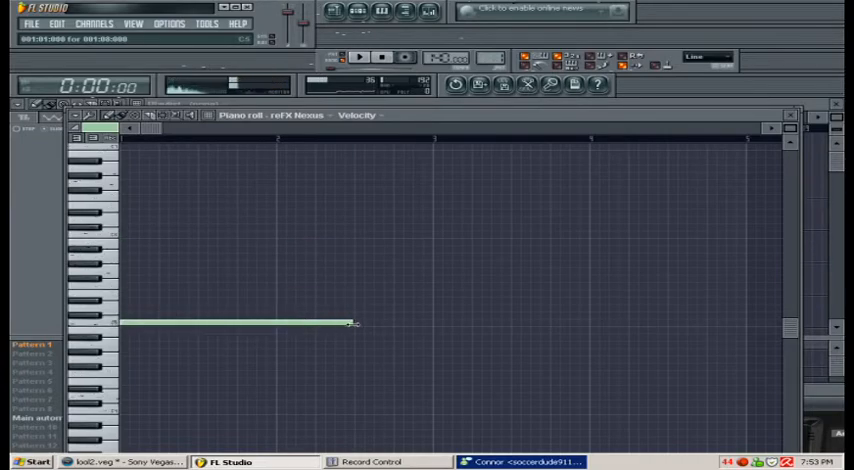
left_click_drag(352, 322, 230, 322)
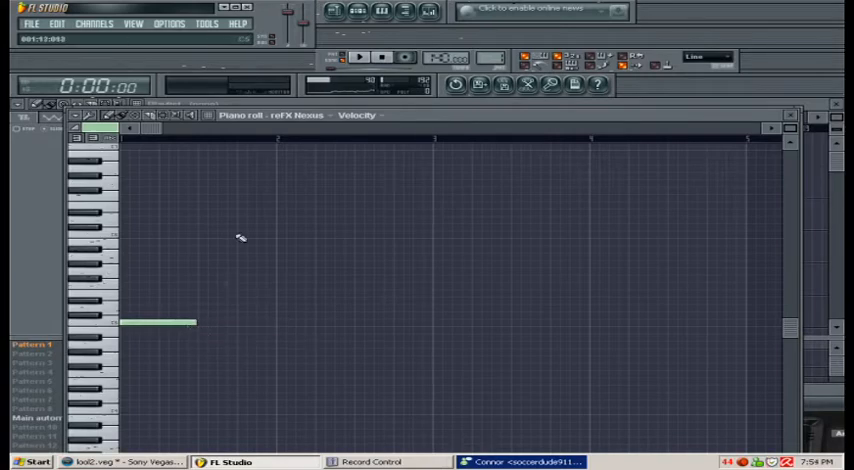
left_click(210, 126)
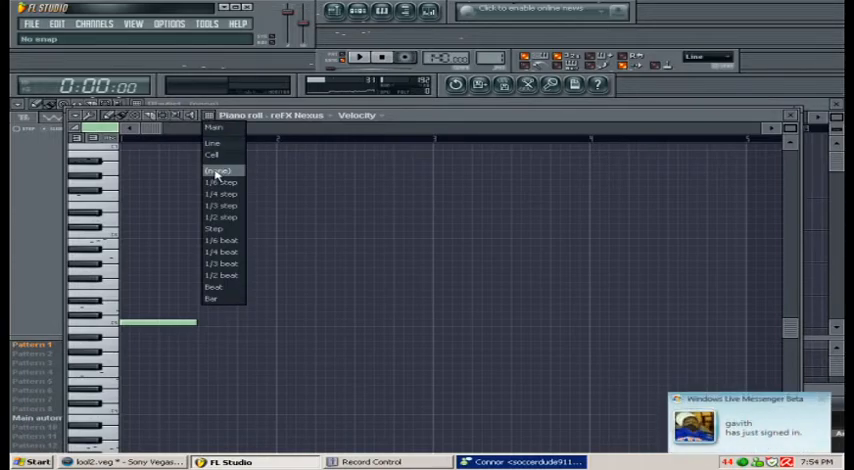
- Set Snap to (none) and pencil in three more notes at staggered off-grid positions
left_click(218, 170)
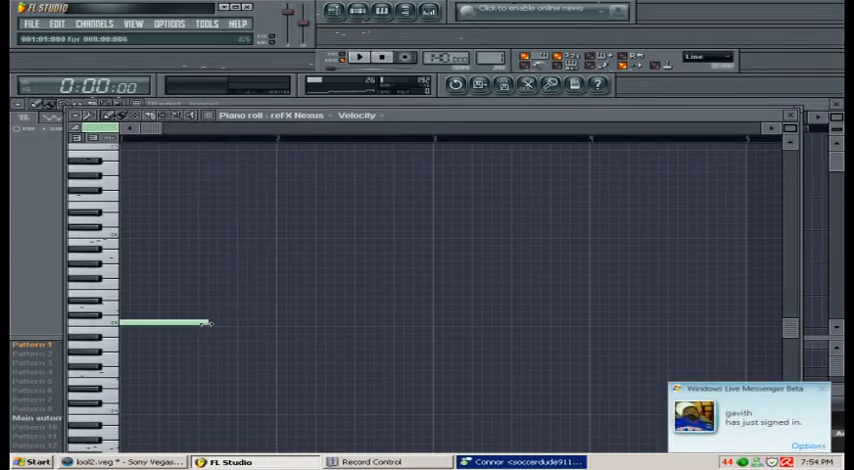
left_click_drag(208, 322, 284, 322)
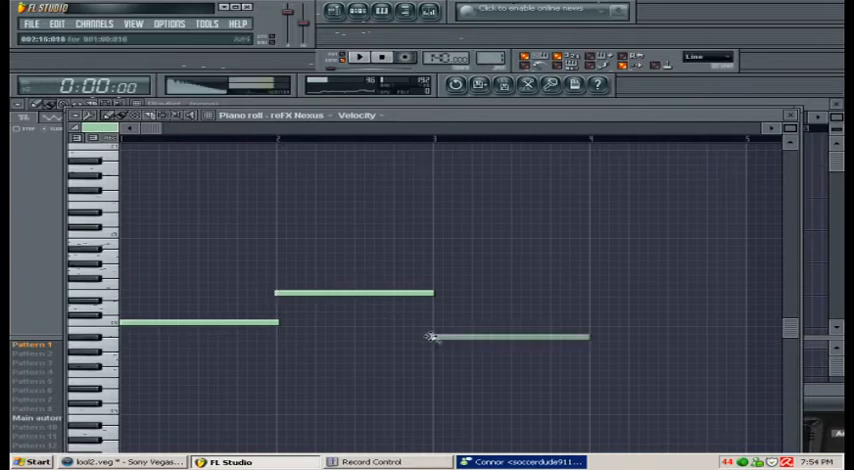
left_click_drag(588, 336, 504, 336)
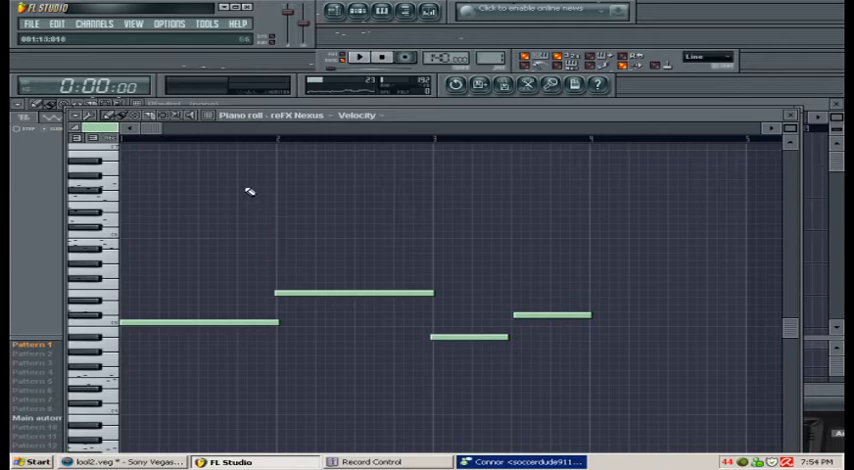
left_click(208, 120)
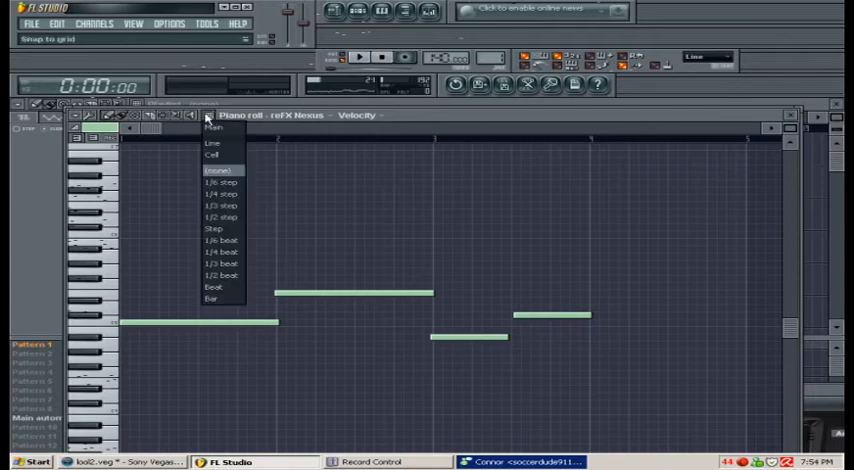
mouse_move(224, 144)
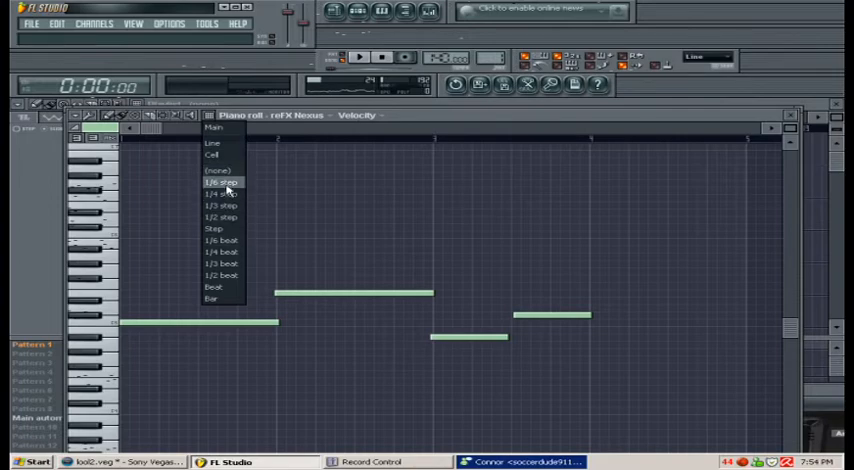
mouse_move(220, 144)
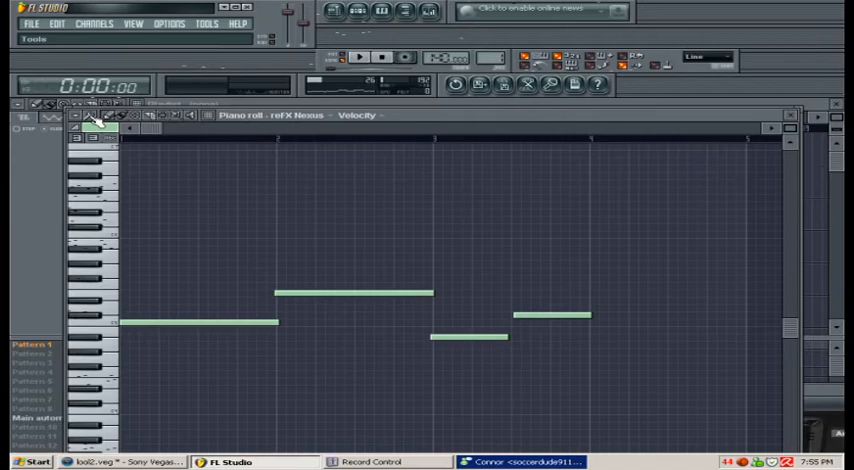
- Pick a fine step snap value and bring up the piano roll Tools list
left_click(80, 116)
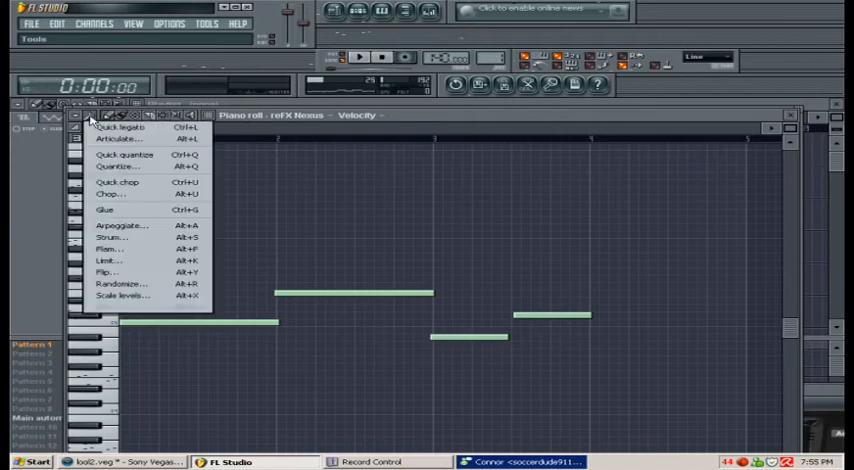
mouse_move(118, 166)
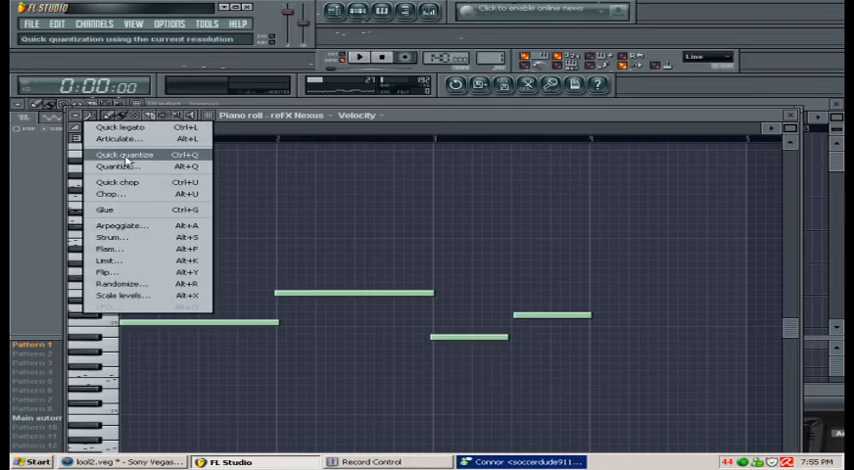
- Run Quick quantize (Ctrl+Q) so the four notes start on aligned beats
left_click(124, 156)
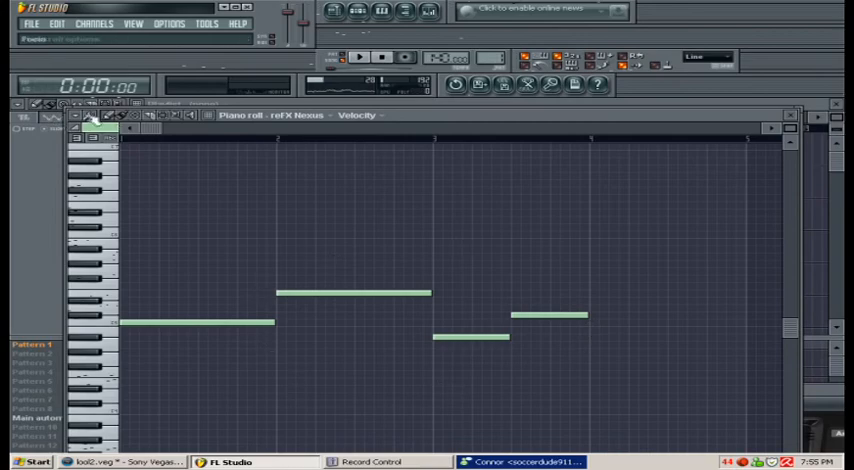
left_click(90, 118)
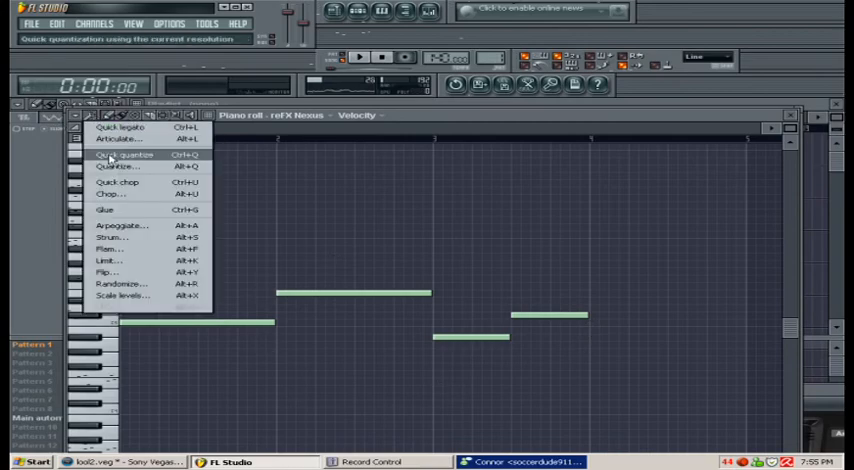